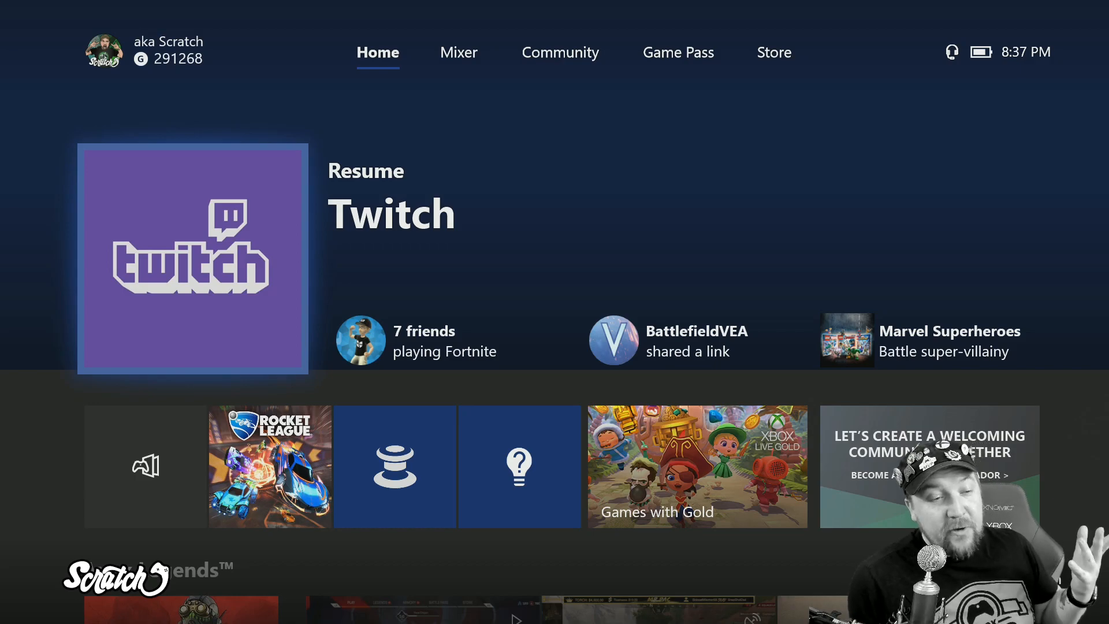
Open the Twitch app from the Resume Twitch tile on the Xbox Home tab
{"action": "left_click", "coordinate": [192, 258]}
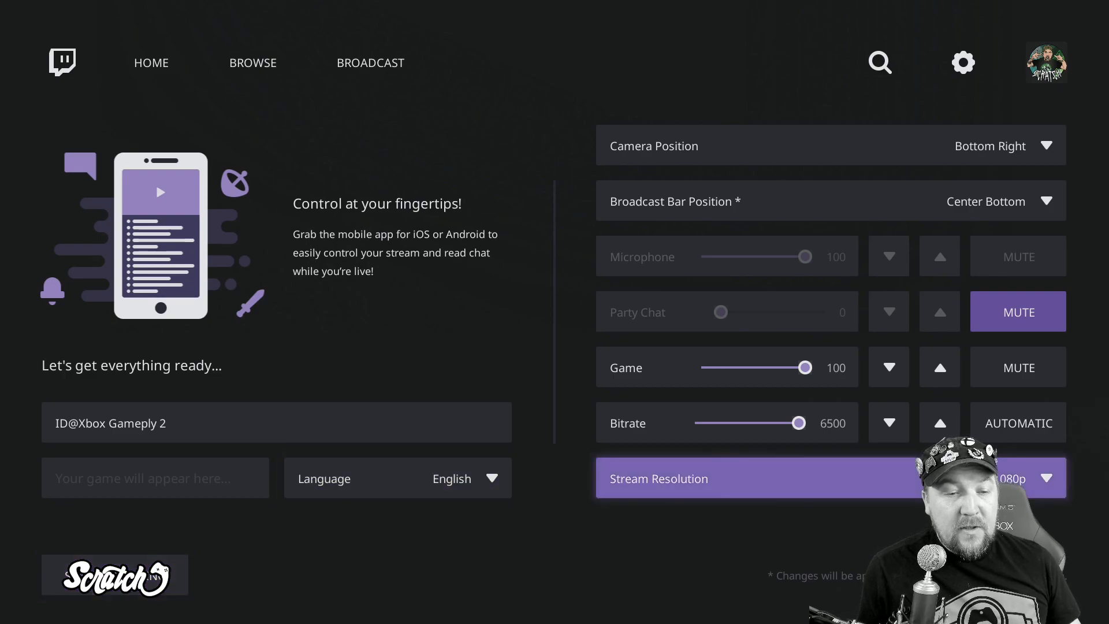
{"action": "left_click", "coordinate": [1047, 477]}
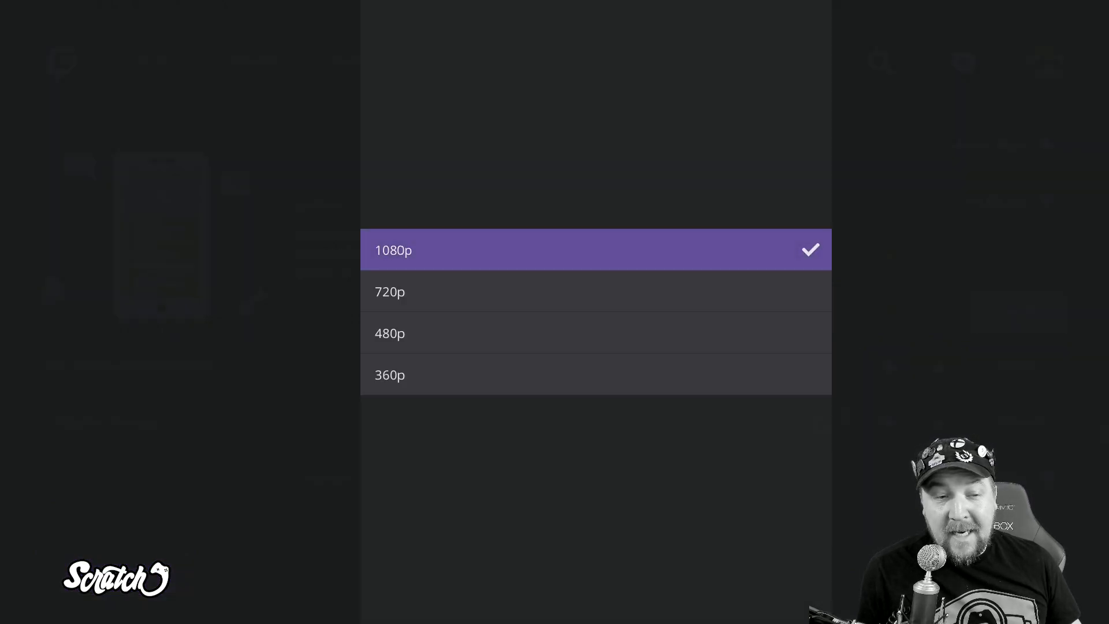
{"action": "left_click", "coordinate": [393, 250]}
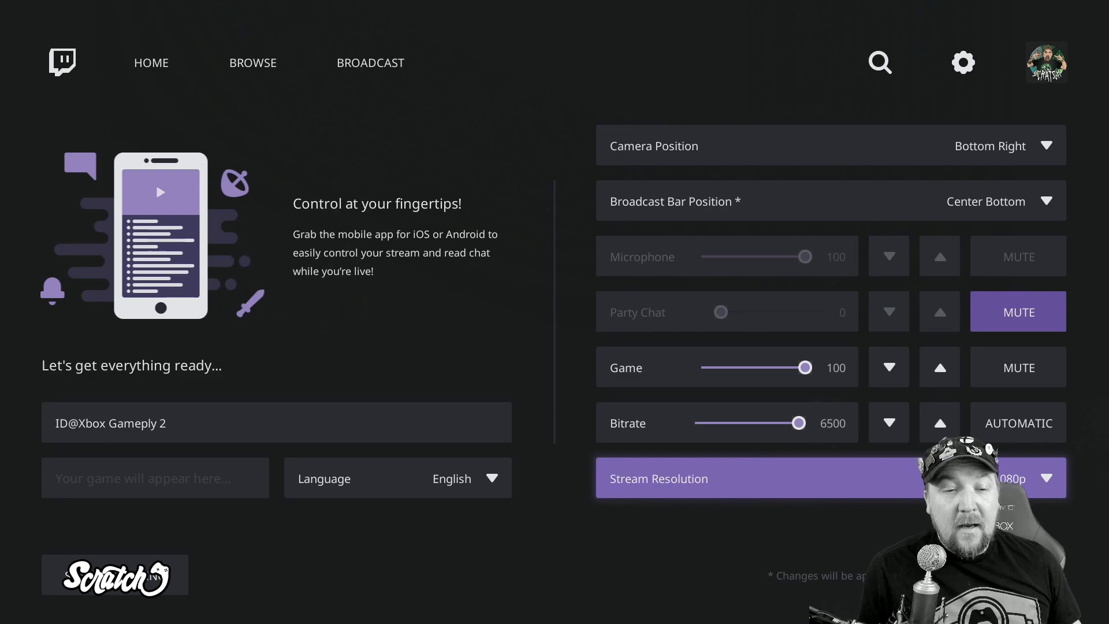
{"action": "left_click", "coordinate": [889, 422]}
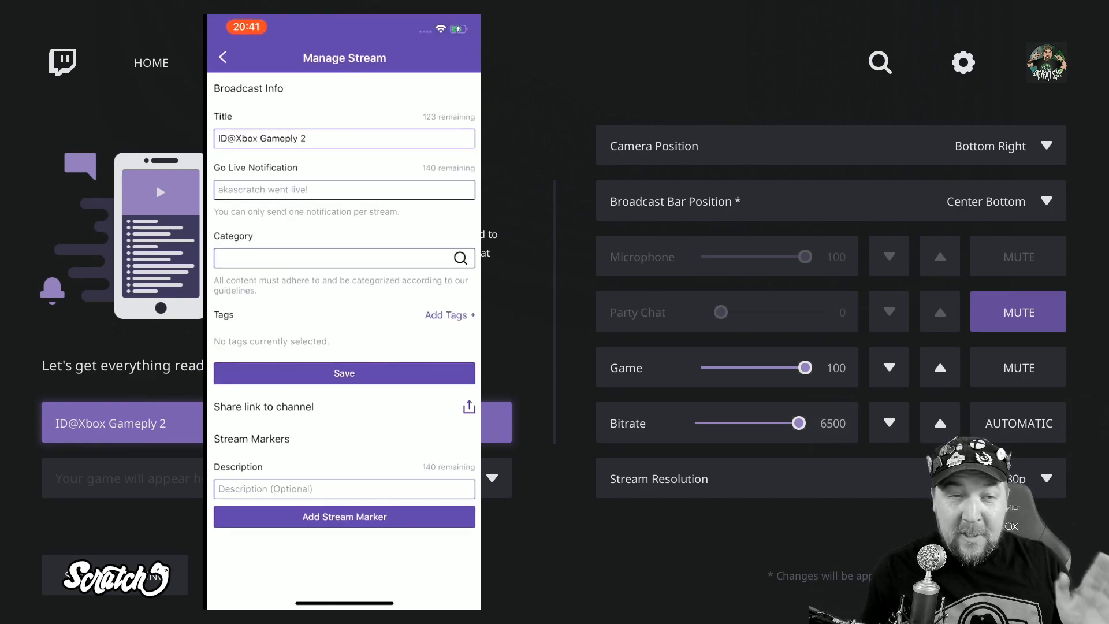
Leave Manage Stream for the Dashboard with viewer counts, activity feed and chat
{"action": "left_click", "coordinate": [222, 57]}
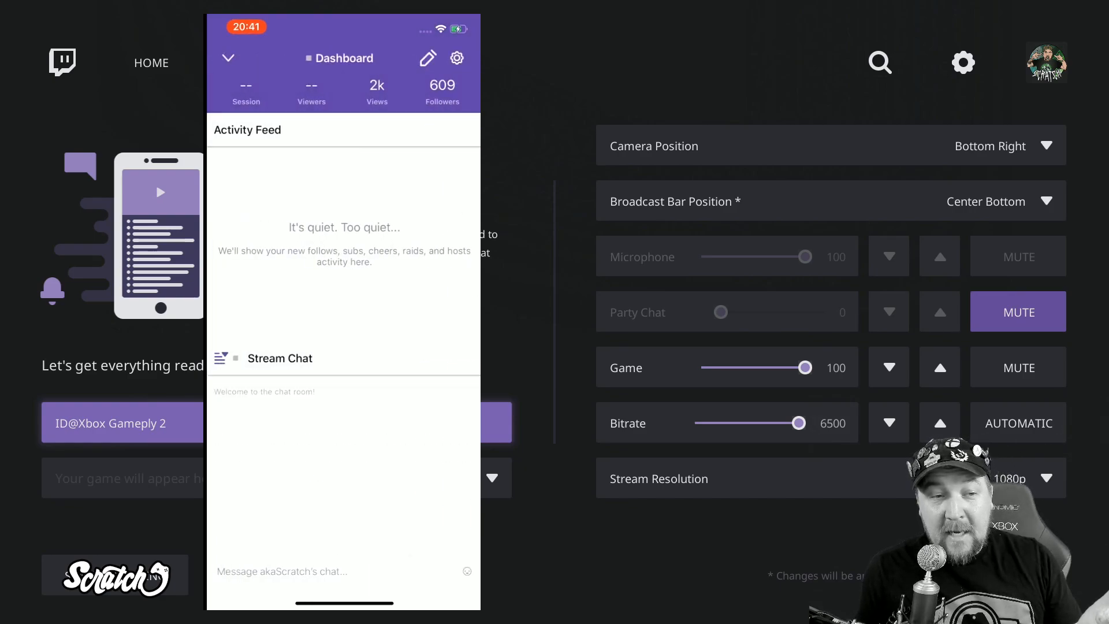